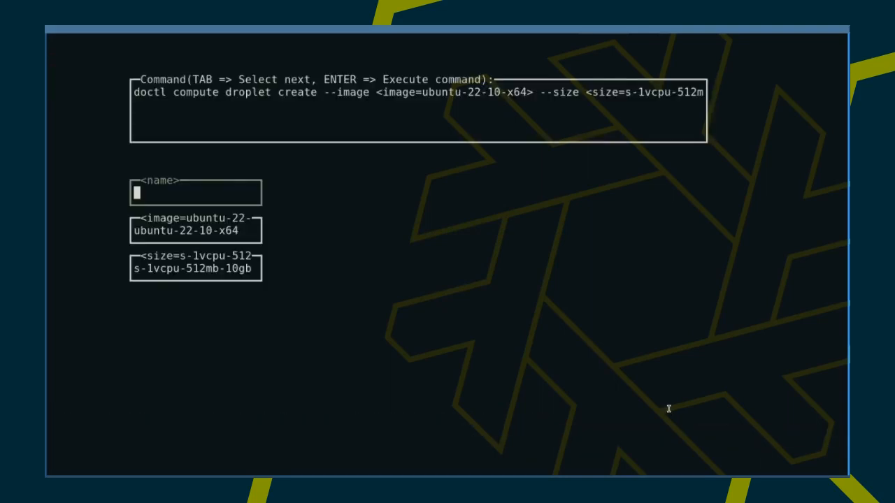
# Run the doctl template creating a 512 MB Ubuntu 22.10 droplet named 'mosh' in fra1
pyautogui.press('Enter')
pyautogui.write('pets -t ')
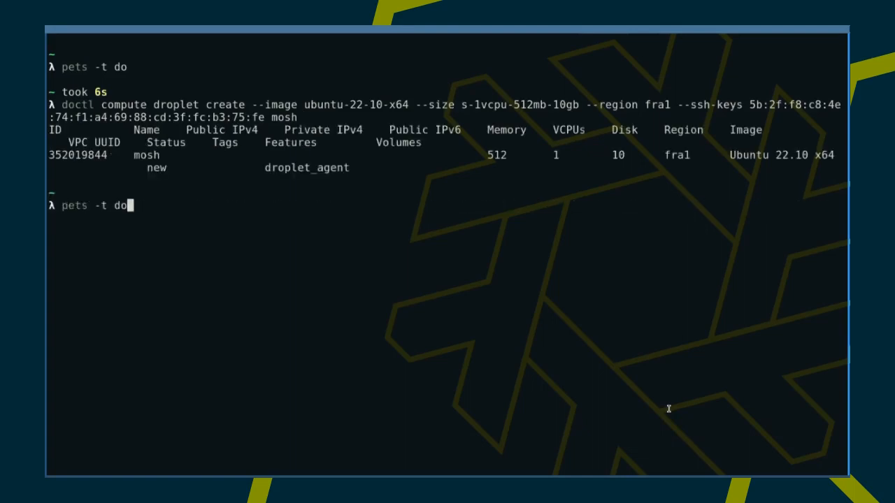
pyautogui.write('doctl compute droplet list | grep mo')
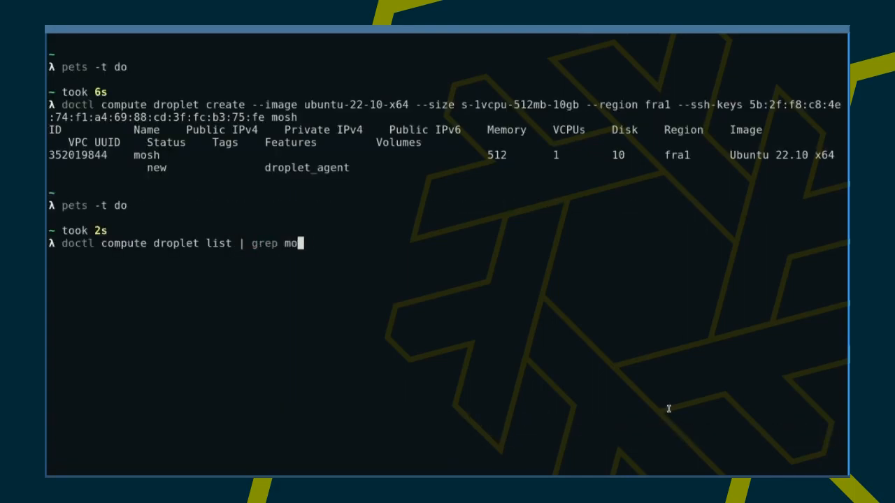
pyautogui.write('watch "doctl compute droplet list | grep mosh"')
pyautogui.write('ssh root@64.226.115.251')
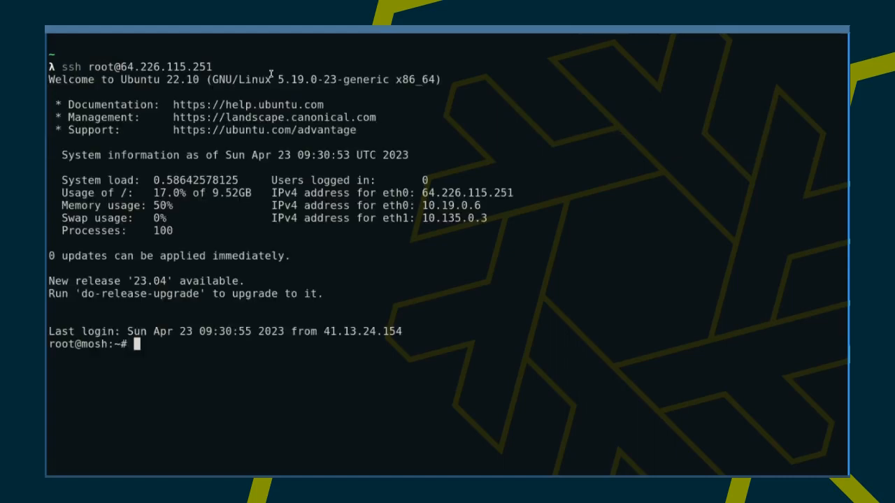
pyautogui.write('apt install mosh')
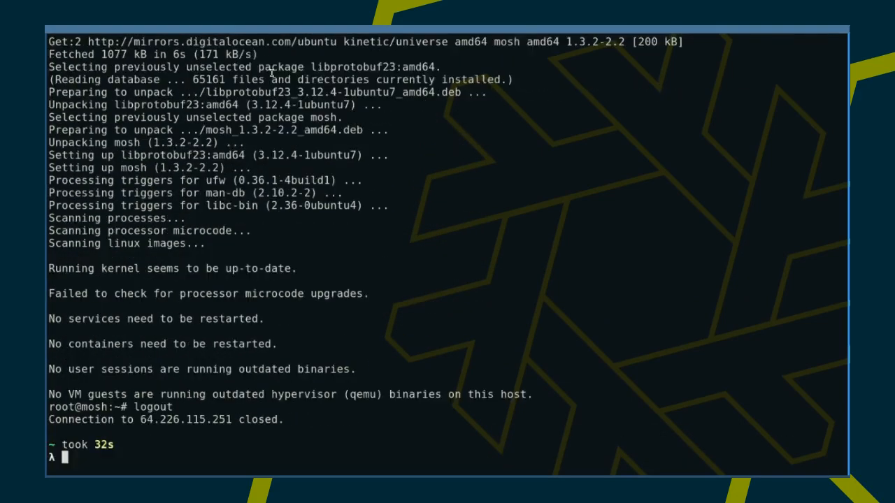
pyautogui.press('ctrl+l')
pyautogui.write('mosh root@64.226.115.251')
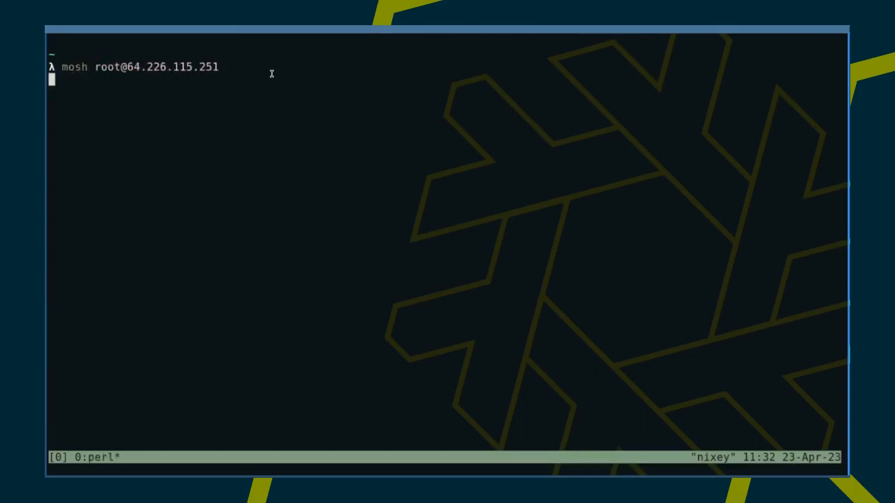
pyautogui.press('Return')
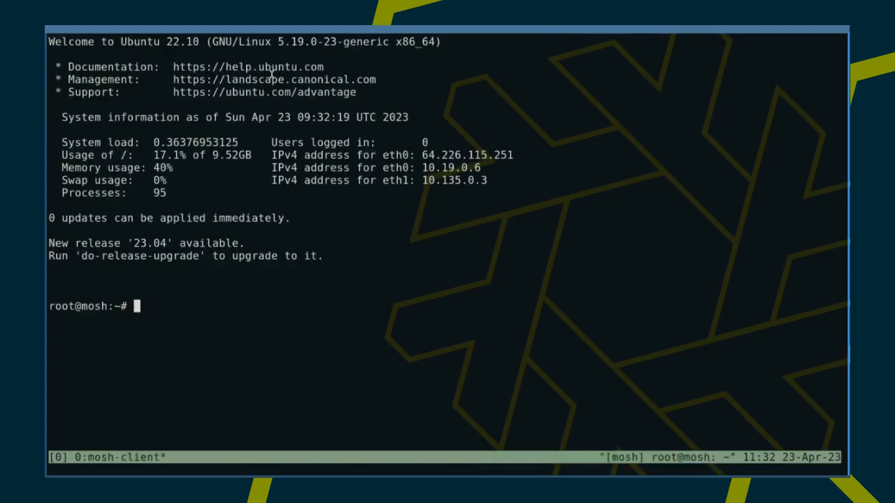
# Type 'Hello World' in remote vim, then toggle local networking off and on with nmcli
pyautogui.write('vim')
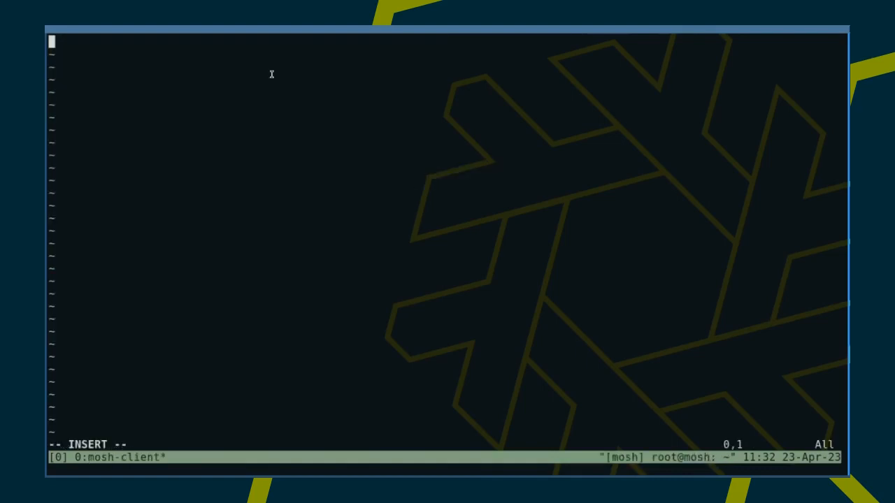
pyautogui.write('Hello World')
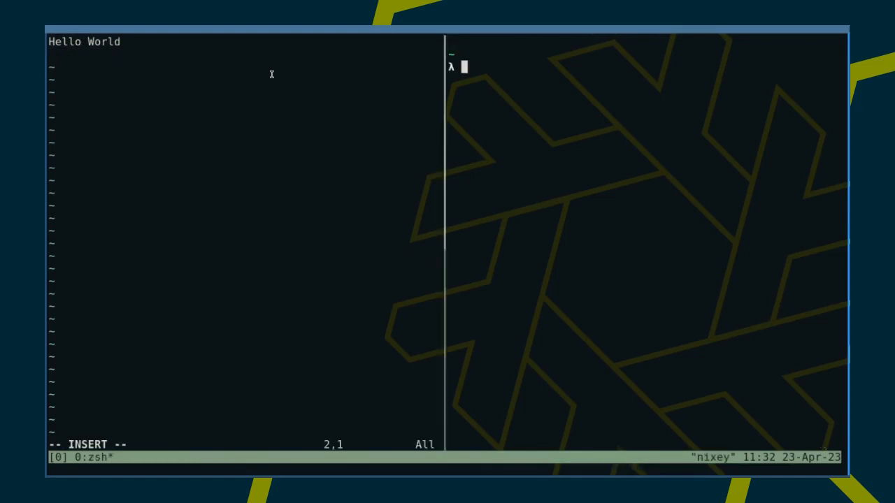
pyautogui.write('nmcli networking off')
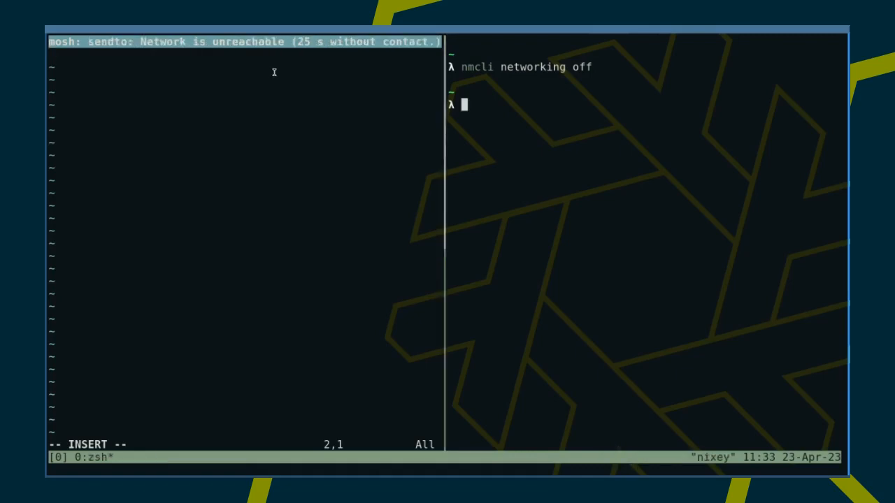
pyautogui.write('nmcli networking on')
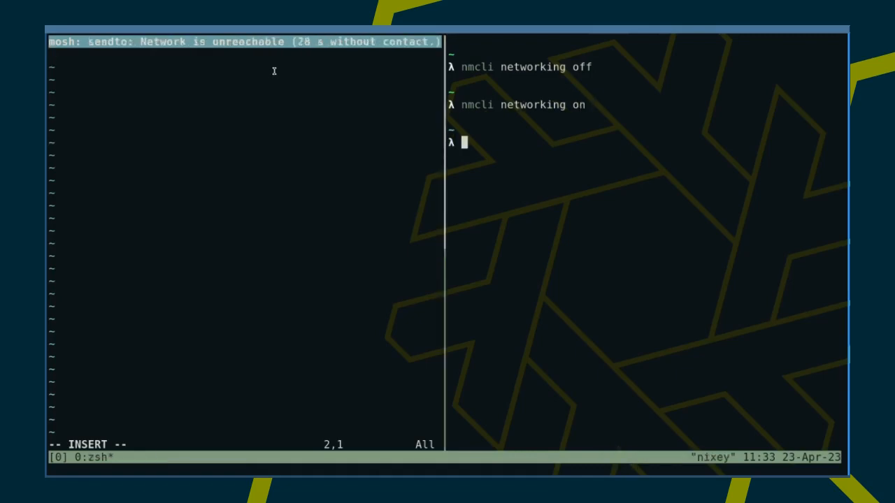